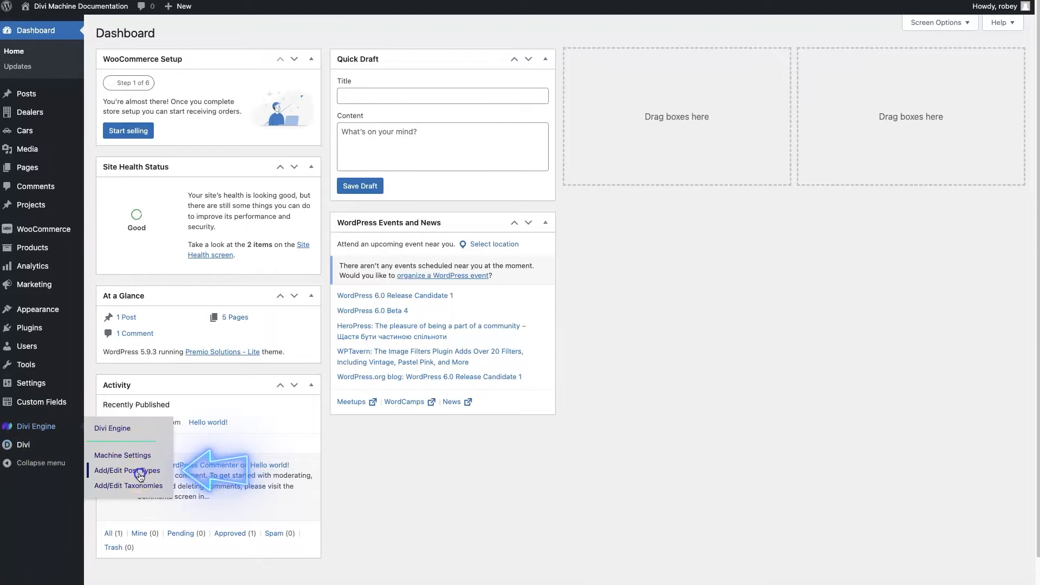
Show the ACF field groups list with Car Fields and Dealer Fields
left_click(126, 470)
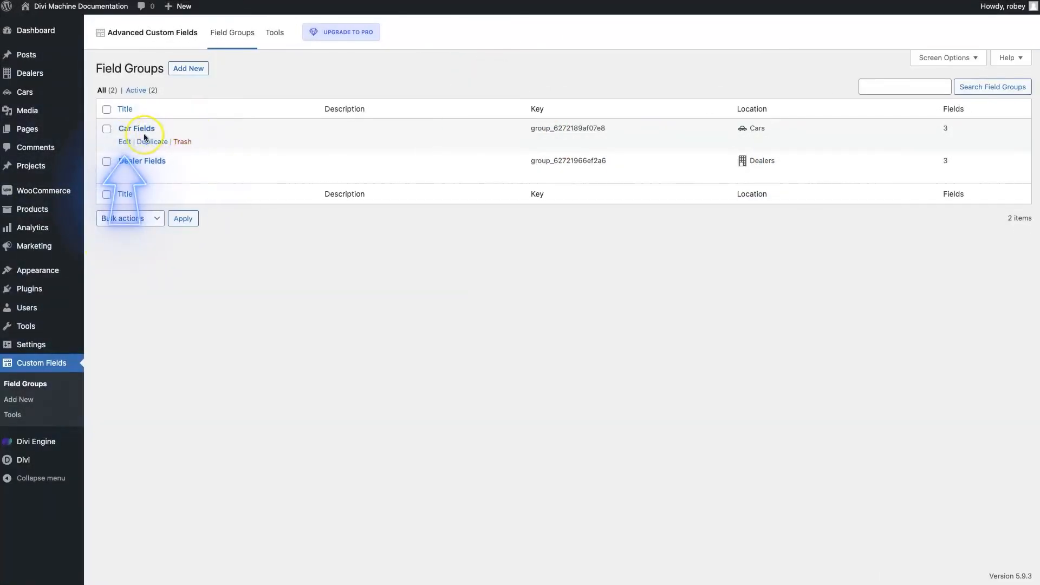
Open the Car Fields group for editing, listing Price, Condition and Mileage
left_click(136, 128)
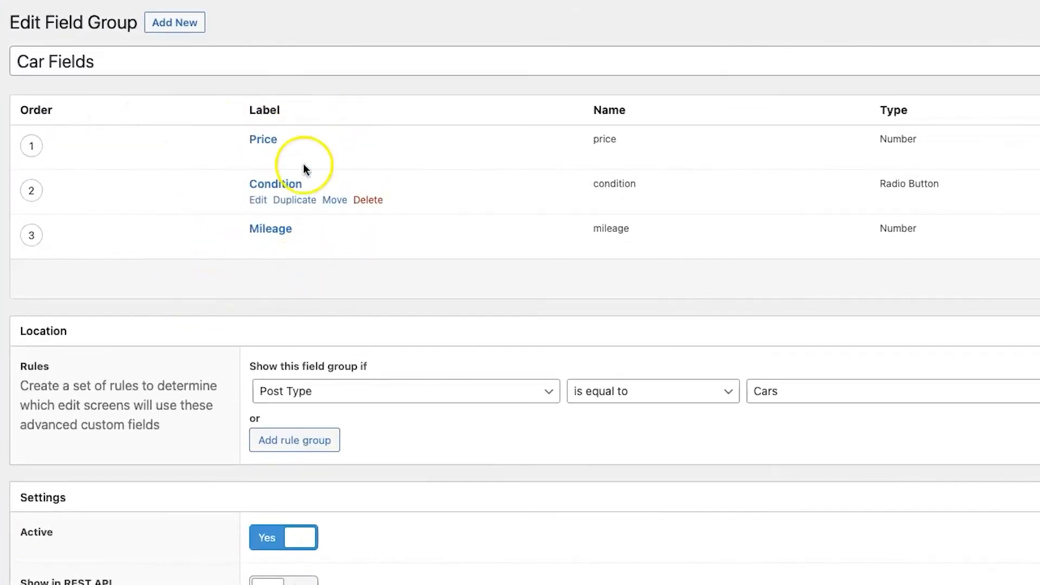
mouse_move(342, 196)
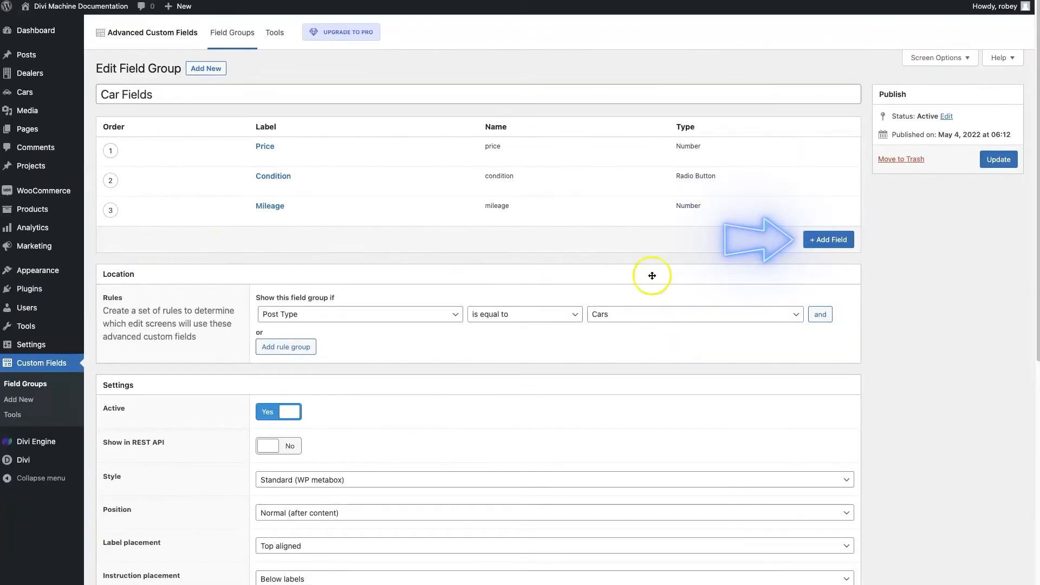
Add a Dealer field (name dealer) of type Post Object to Car Fields
left_click(827, 239)
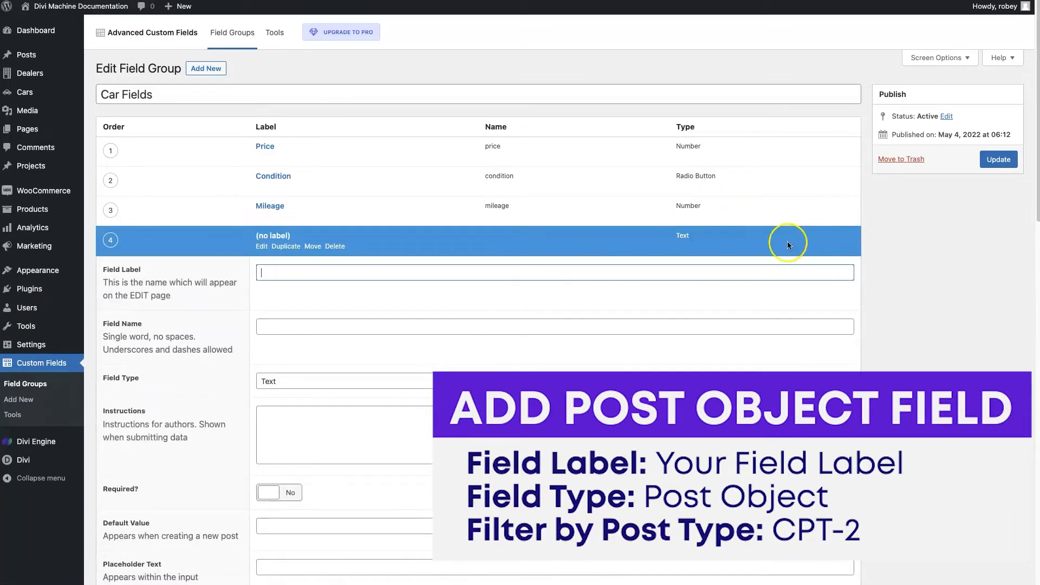
type("Dealer")
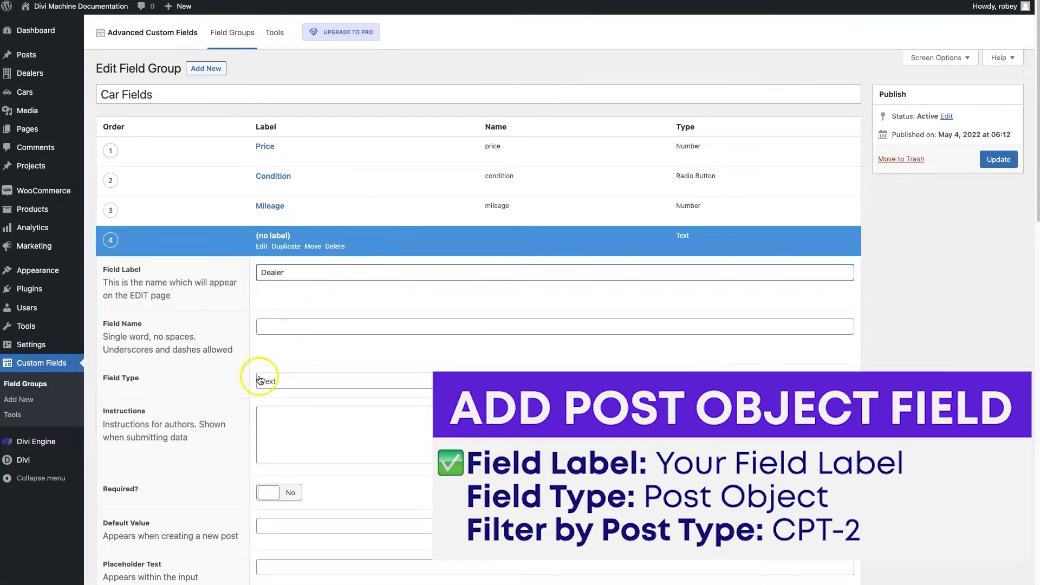
type("dealer")
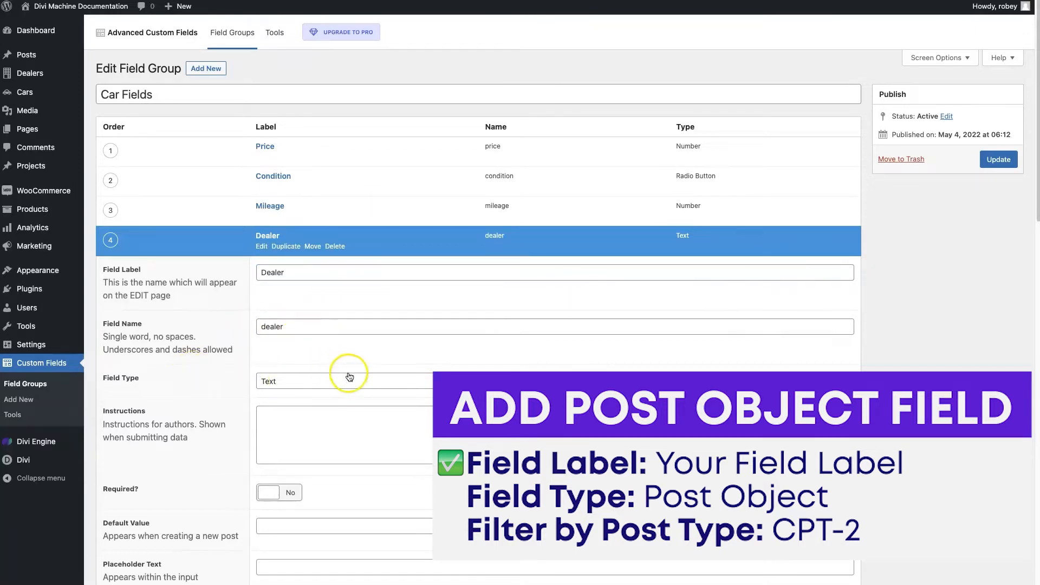
left_click(344, 380)
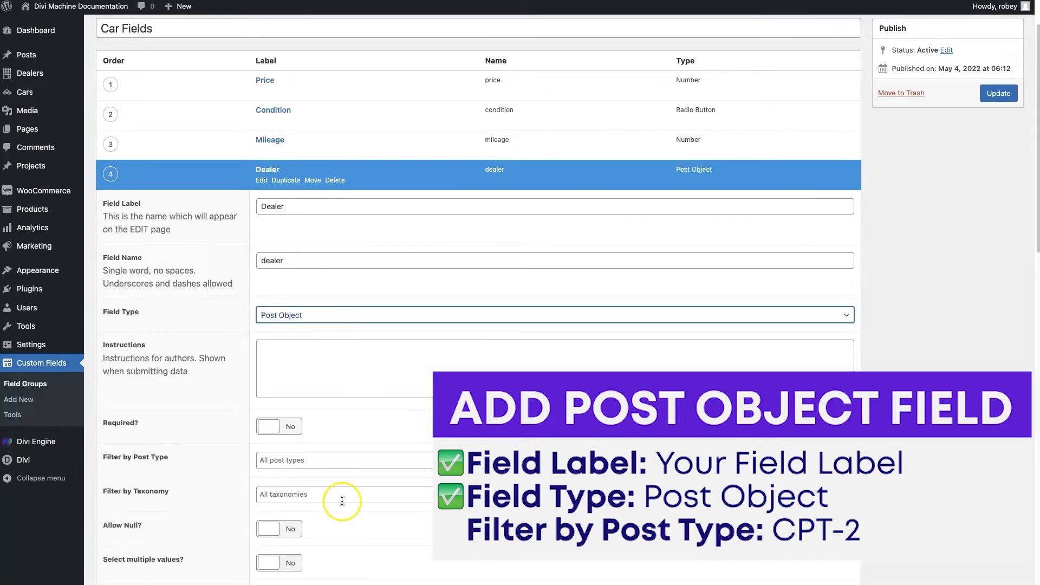
Filter the Dealer field by post type so it offers only Dealers posts
scroll("down", 3)
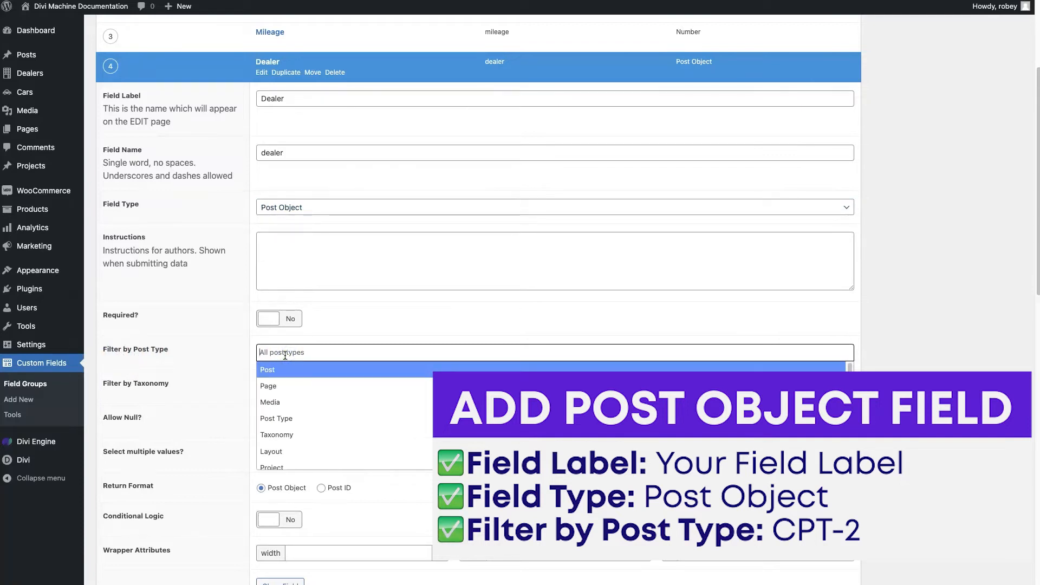
type("dealer")
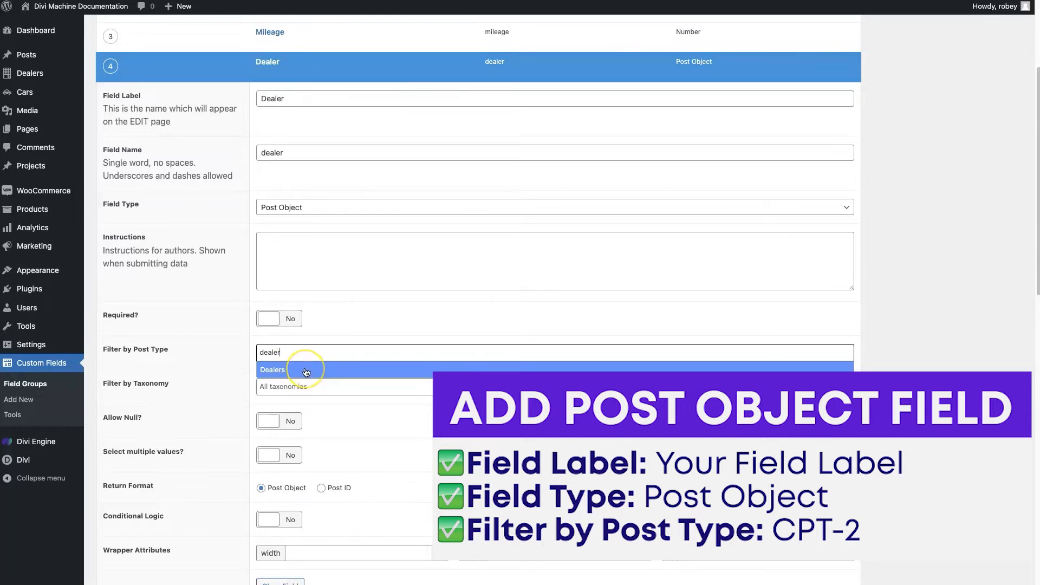
left_click(272, 369)
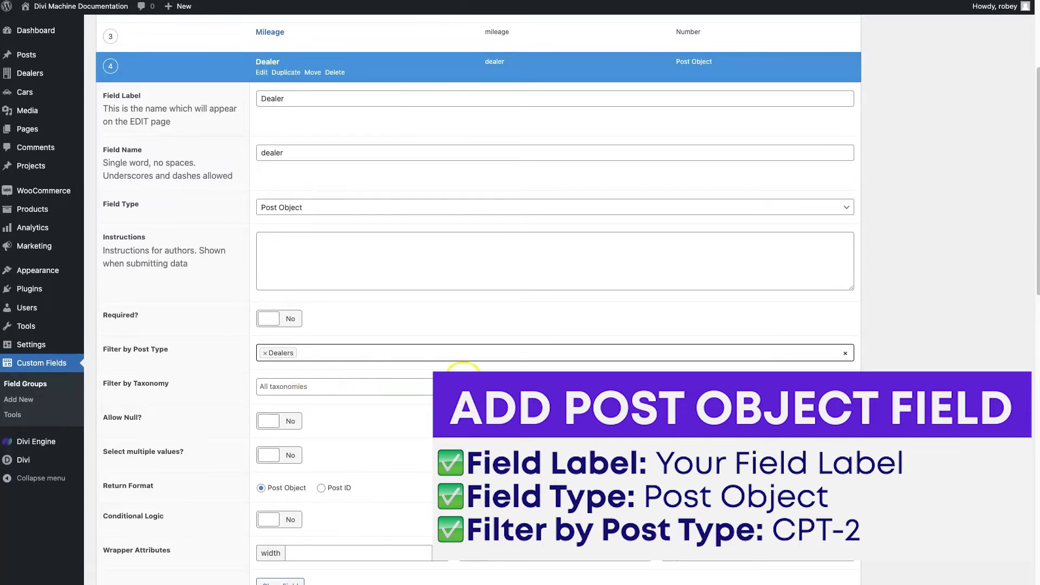
scroll("down", 3)
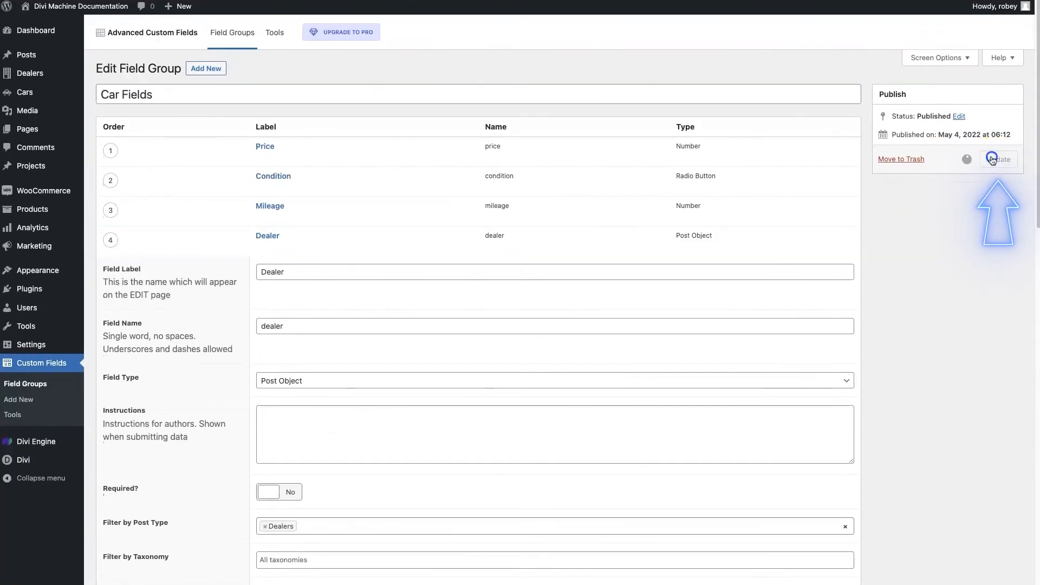
Update the Car Fields group, then bring up the Audi RS 6 car for editing
left_click(998, 159)
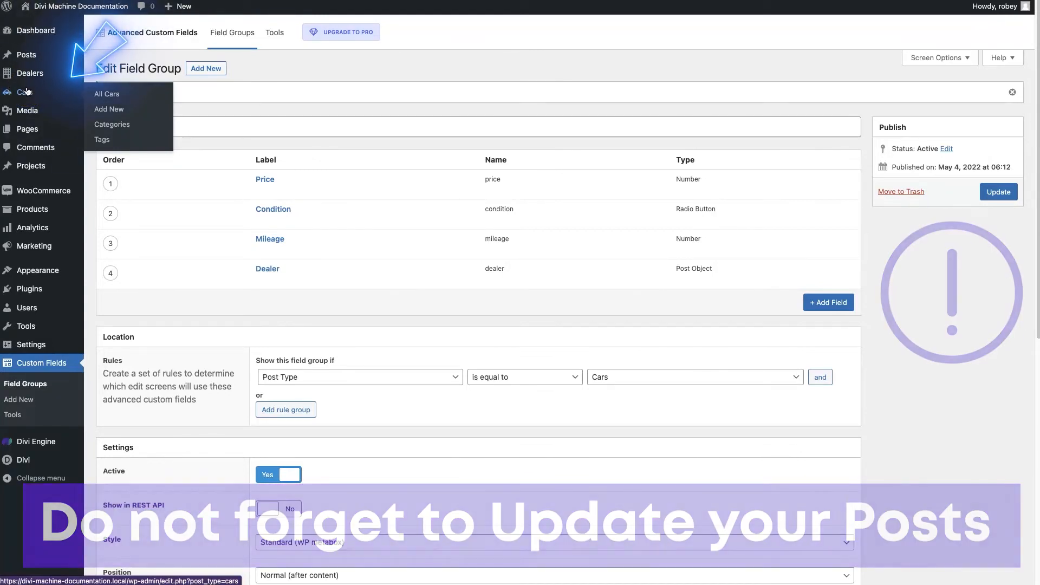
left_click(107, 94)
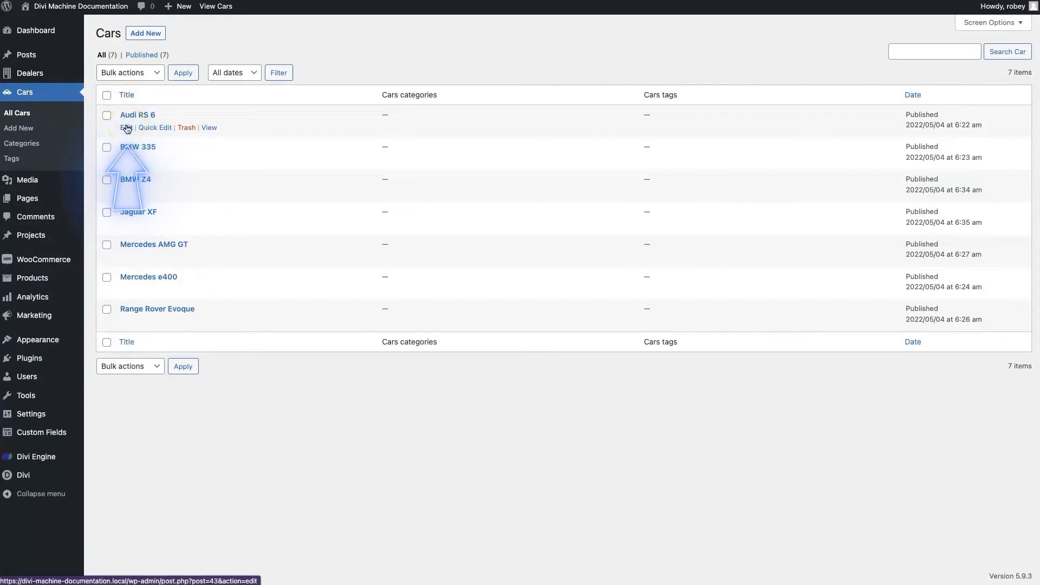
left_click(125, 128)
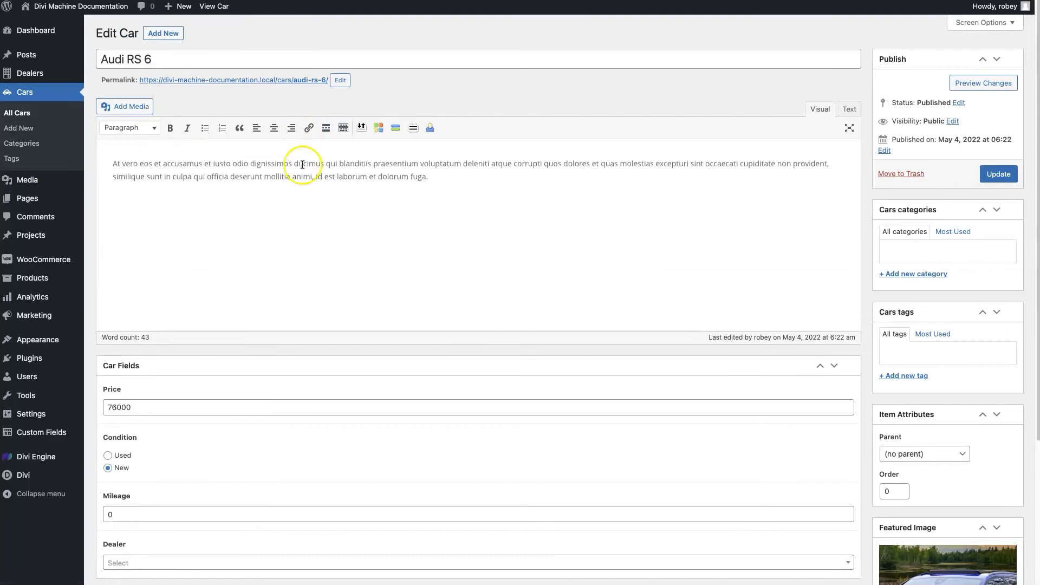
Set Wingfield Motors as the Audi RS 6's dealer and update the car
scroll("down", 3)
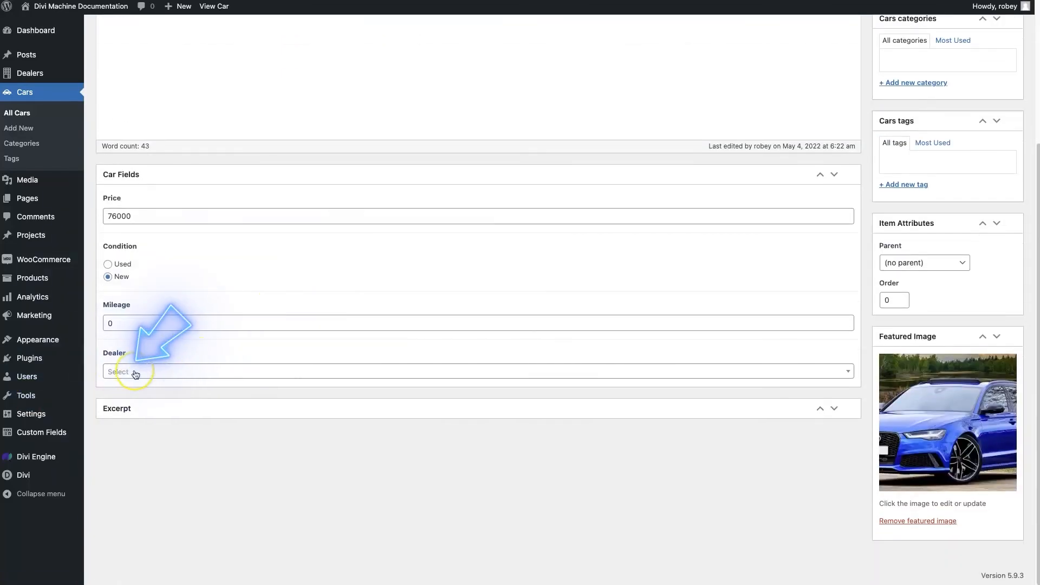
left_click(475, 371)
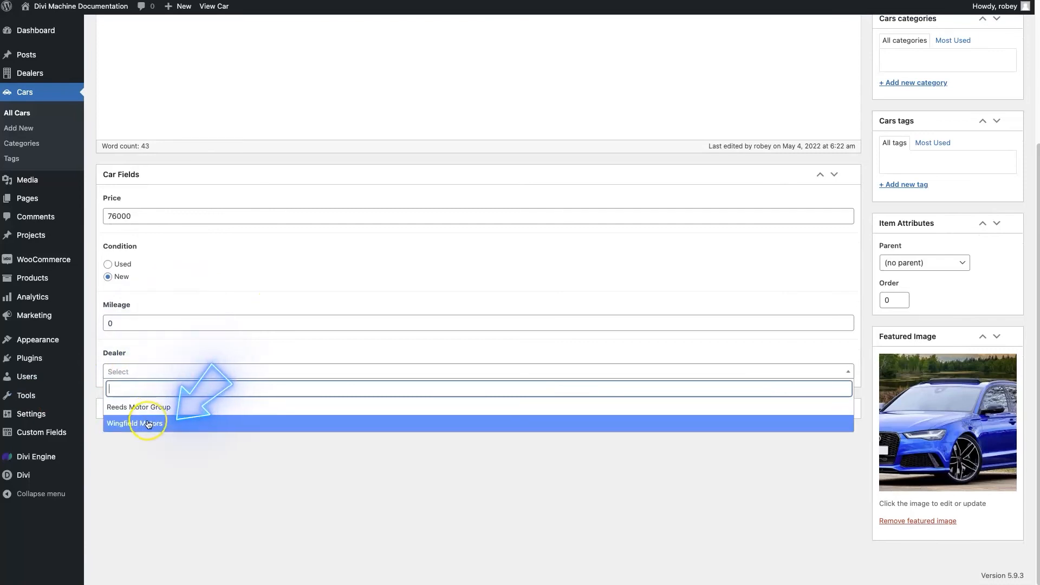
left_click(136, 424)
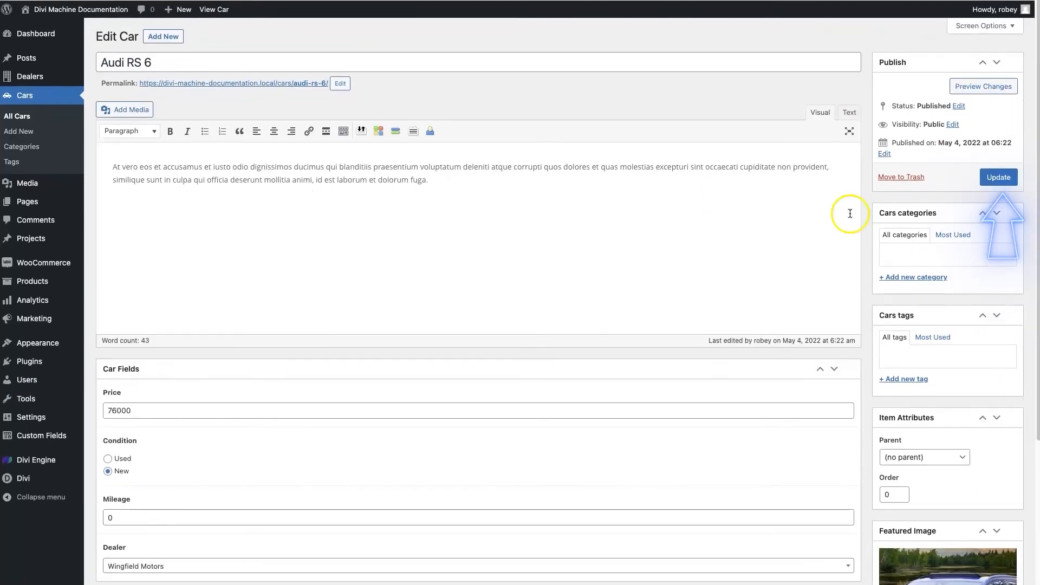
left_click(998, 176)
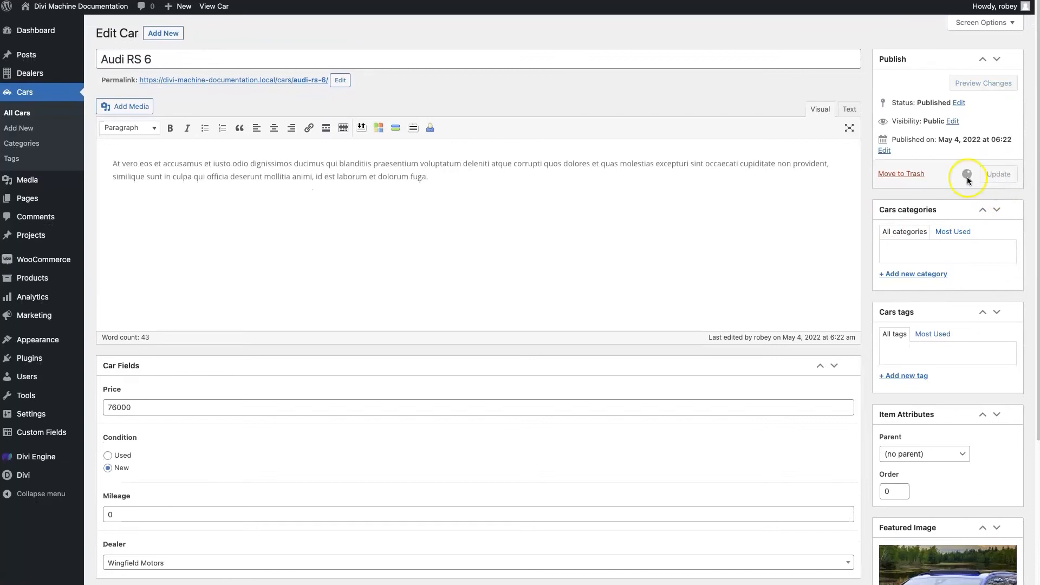
left_click(997, 173)
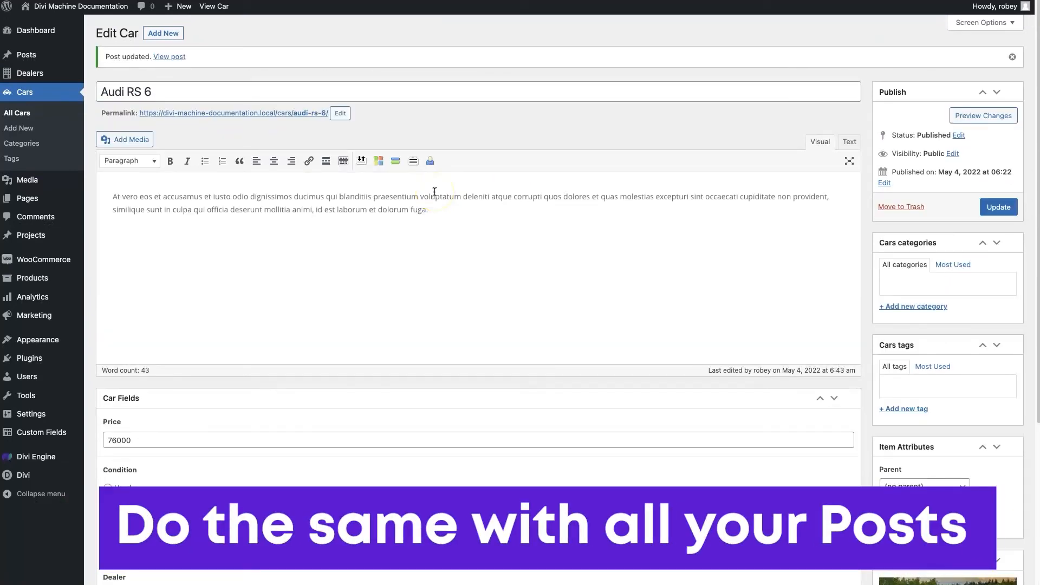